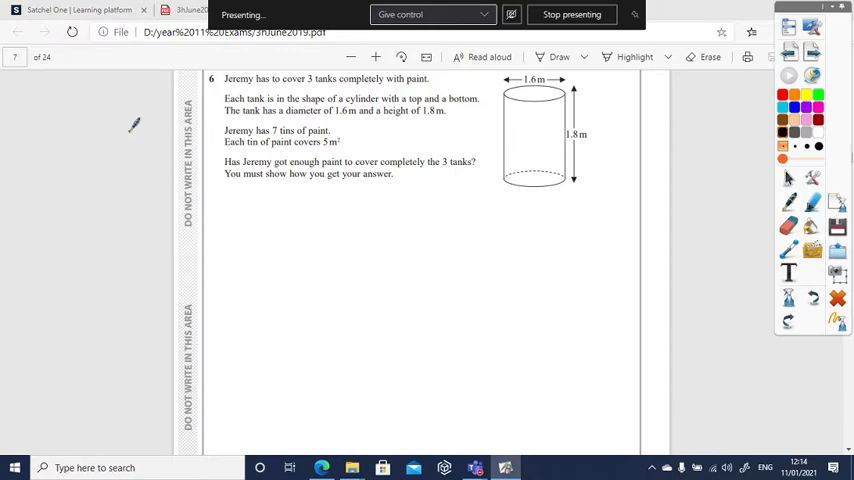
pyautogui.moveTo(466, 108)
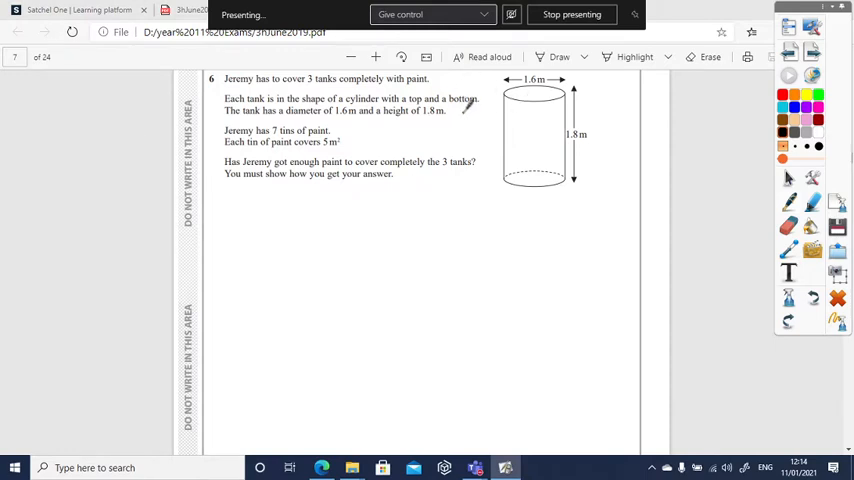
pyautogui.moveTo(392, 110)
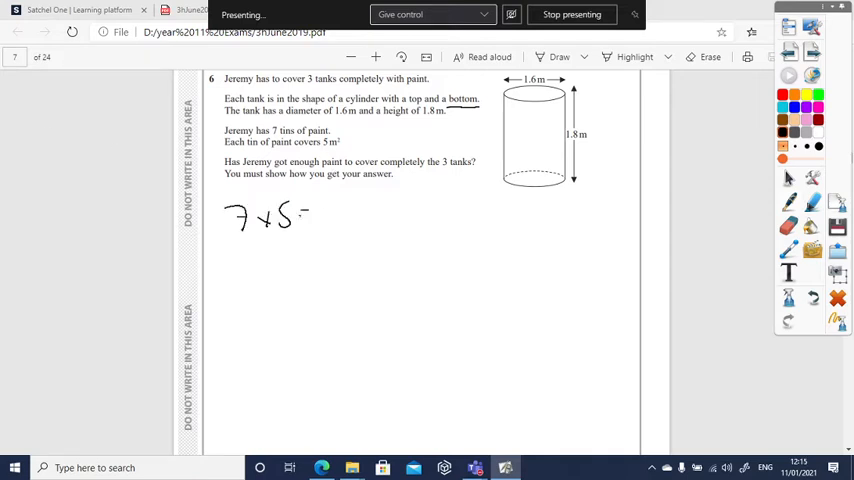
# Complete the coverage as 7×5 = 35 m², box it, and write a circled 1 for the first step
pyautogui.moveTo(310, 218); pyautogui.dragTo(380, 220)
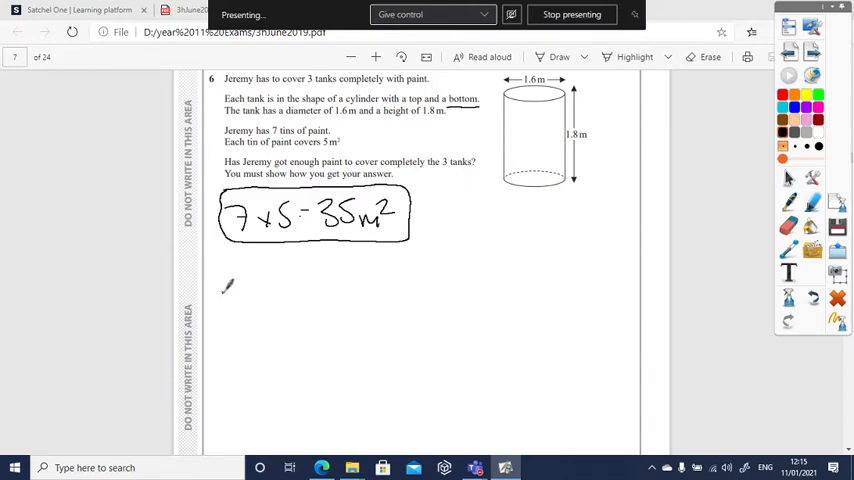
pyautogui.moveTo(240, 304); pyautogui.dragTo(240, 280)
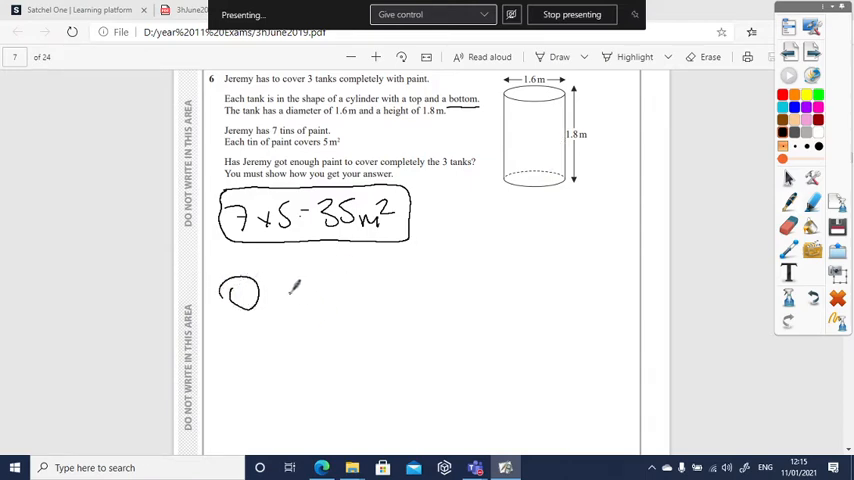
# Write the end circle area formula πr² and substitute the radius as π(0.8)²
pyautogui.moveTo(290, 284); pyautogui.dragTo(330, 264)
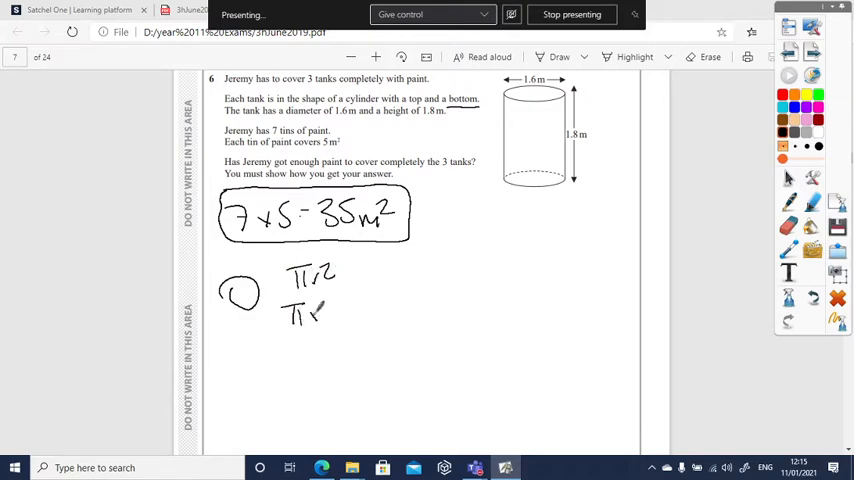
pyautogui.moveTo(520, 136)
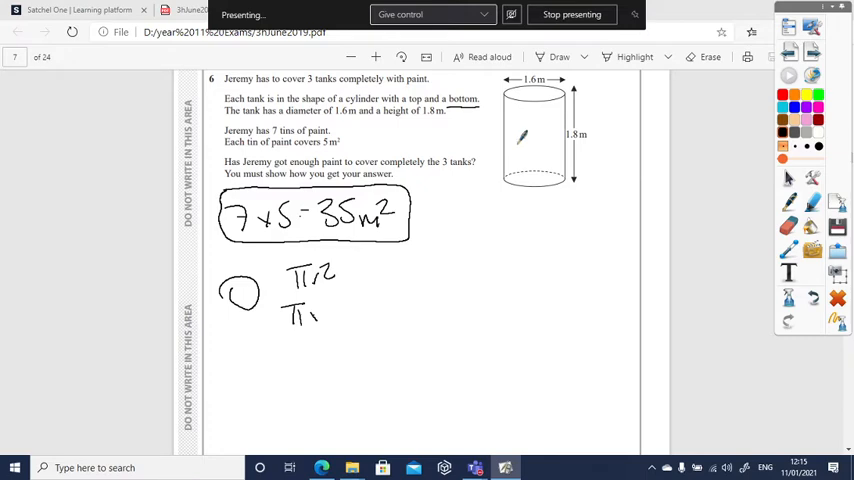
pyautogui.moveTo(304, 304); pyautogui.dragTo(320, 324)
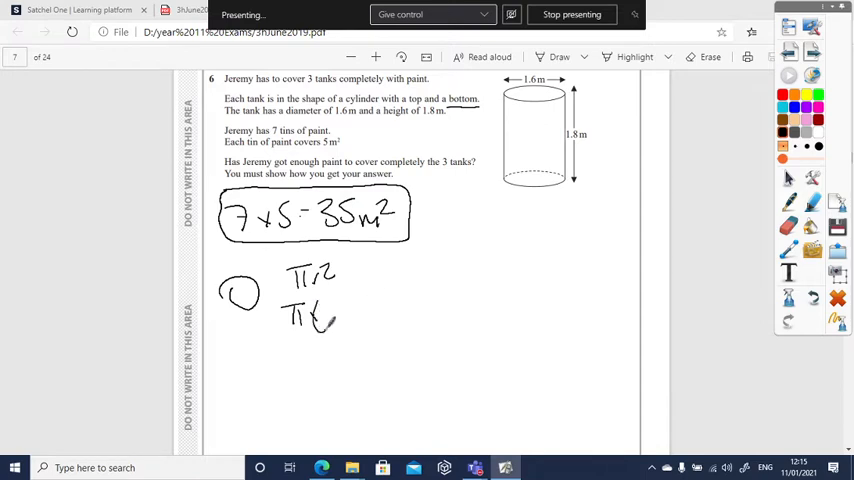
pyautogui.moveTo(320, 316); pyautogui.dragTo(370, 316)
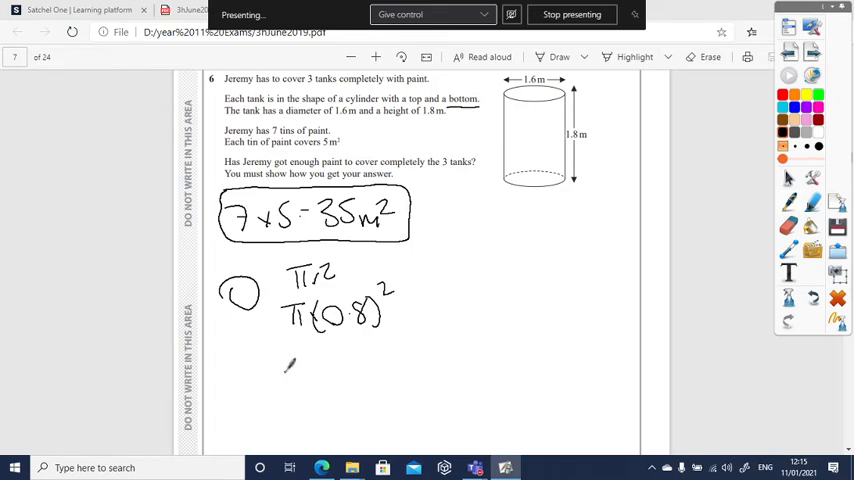
# Write the circle area 2.0106 and double it to 4.021 for both ends
pyautogui.moveTo(296, 376); pyautogui.dragTo(376, 360)
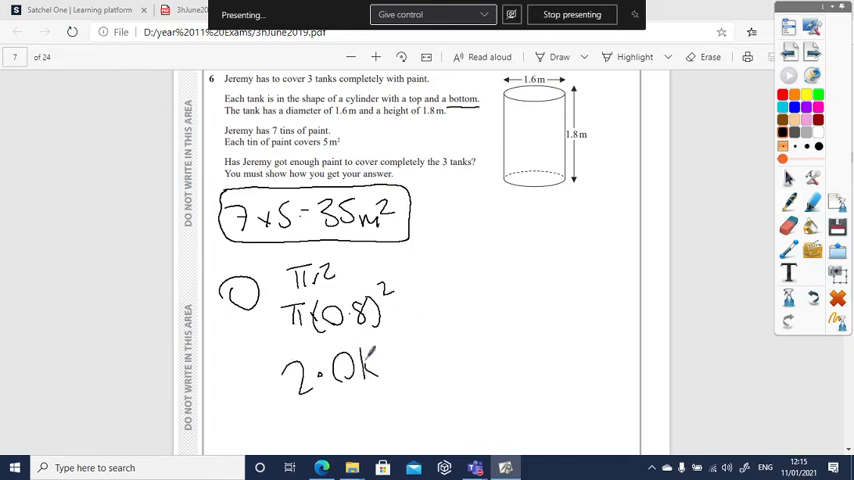
pyautogui.moveTo(380, 360); pyautogui.dragTo(410, 376)
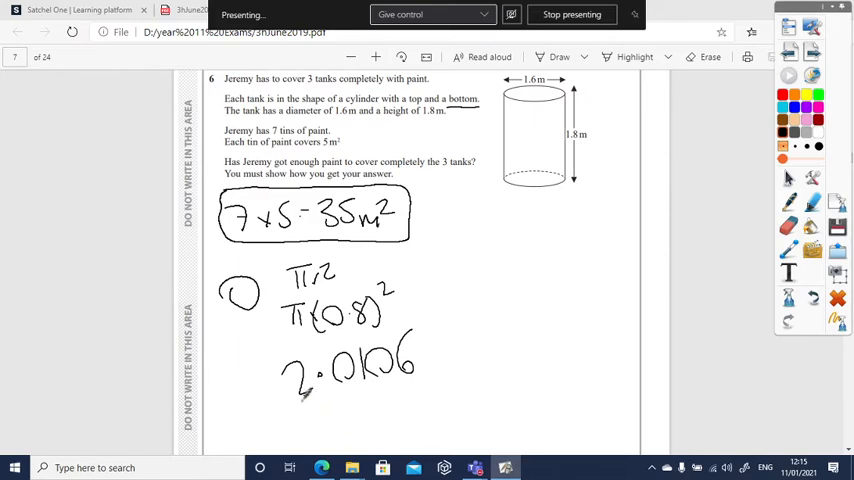
pyautogui.moveTo(300, 410); pyautogui.dragTo(420, 410)
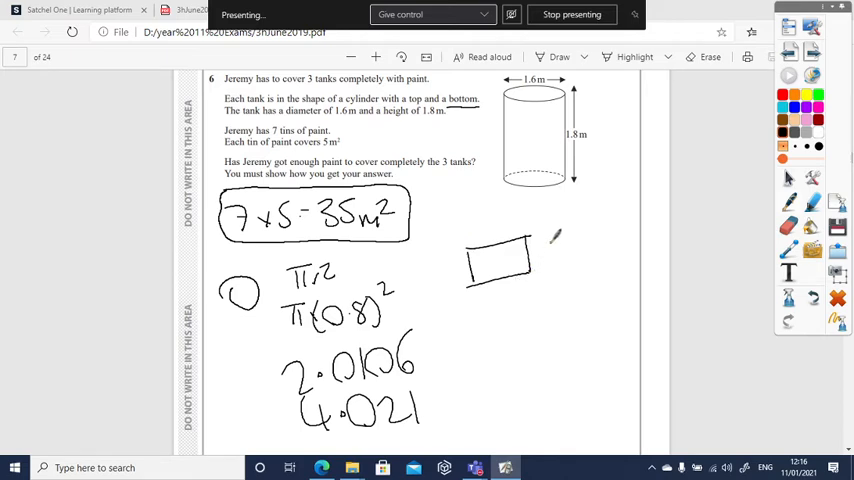
# Label the curved-surface rectangle 1.8 by π×1.6 and add its area +9.0477 beside 4.021
pyautogui.moveTo(548, 250); pyautogui.dragTo(590, 244)
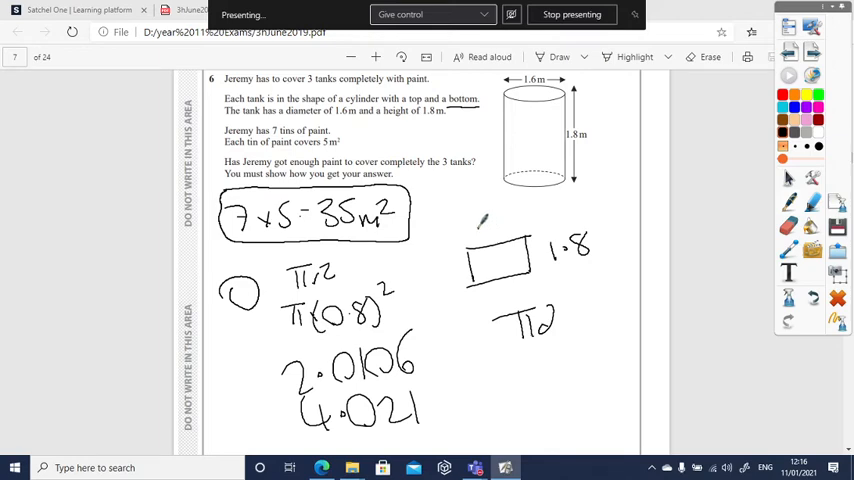
pyautogui.moveTo(474, 236); pyautogui.dragTo(516, 224)
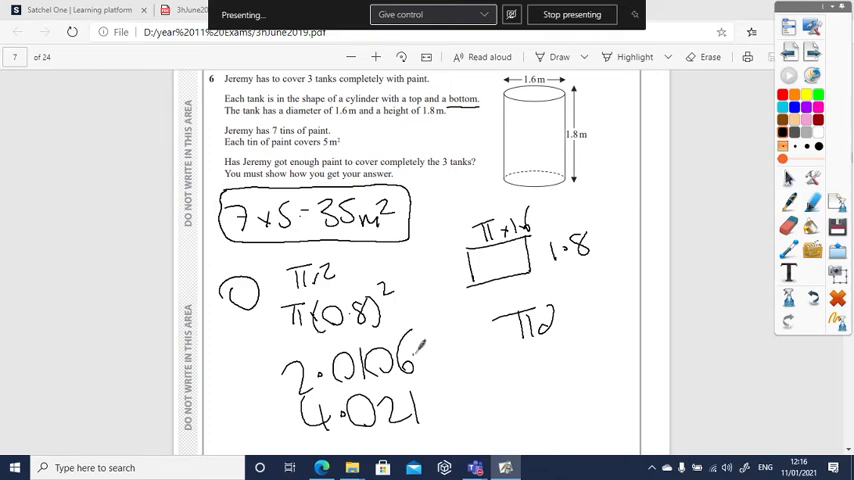
pyautogui.moveTo(456, 404); pyautogui.dragTo(470, 396)
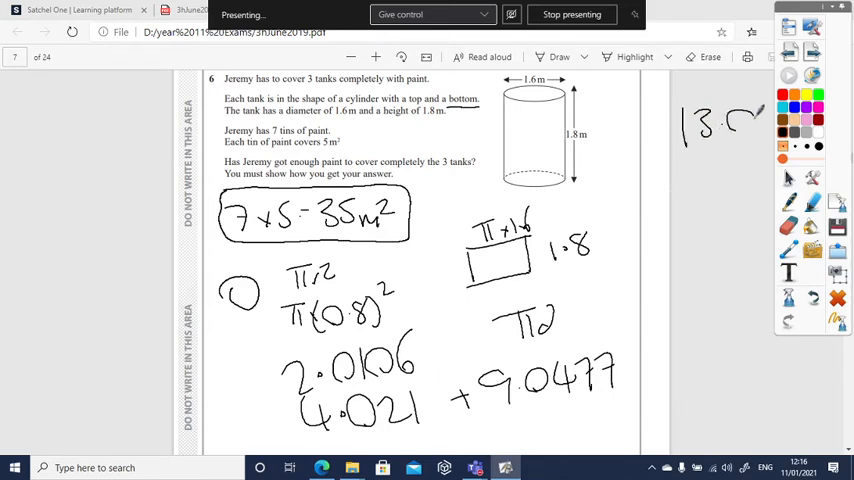
# Finish one tank's area as 13.06 and write the TOTAL heading for 39.206 m²
pyautogui.moveTo(740, 110); pyautogui.dragTo(760, 130)
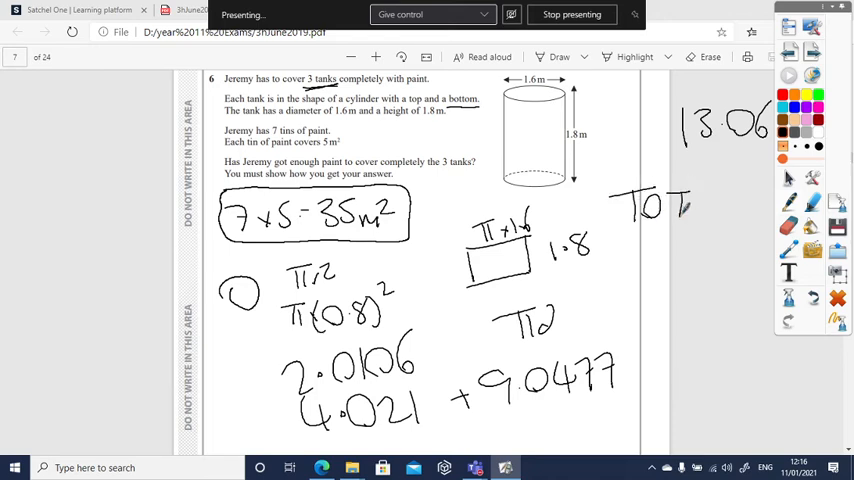
pyautogui.moveTo(676, 216); pyautogui.dragTo(736, 216)
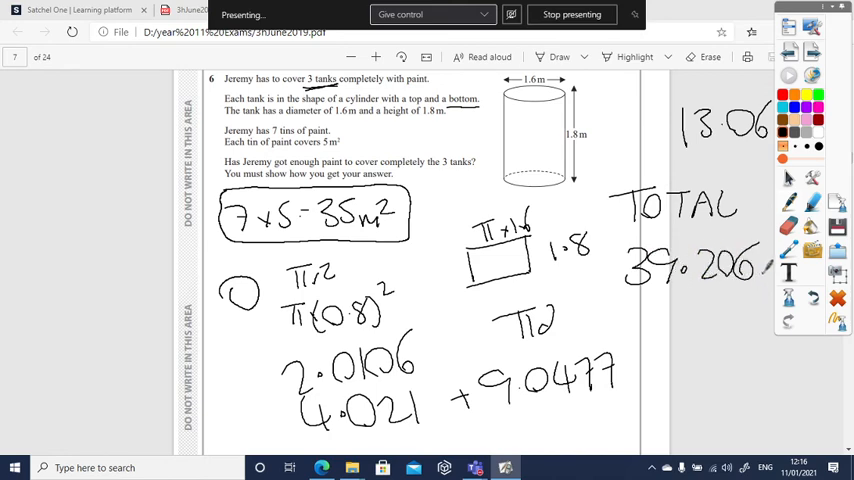
# Circle the total 39.206 m² and answer NO, explaining it exceeds the 35 m² of paint
pyautogui.moveTo(690, 156); pyautogui.dragTo(610, 180)
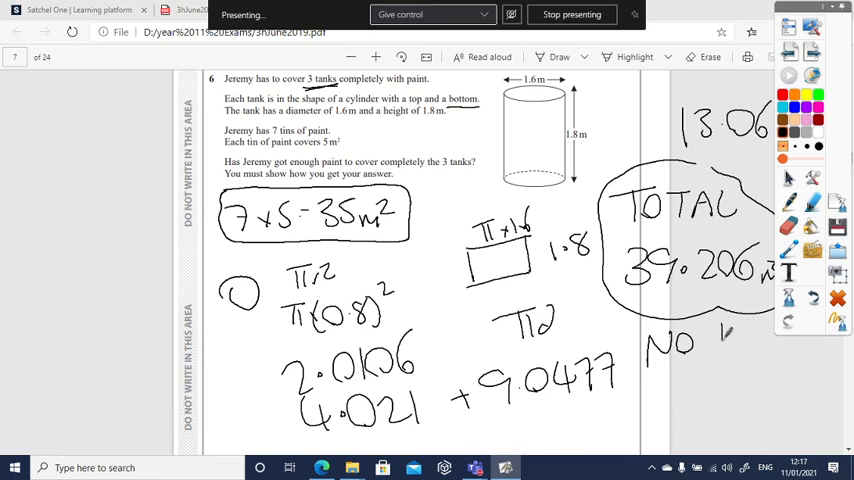
pyautogui.moveTo(720, 324); pyautogui.dragTo(756, 344)
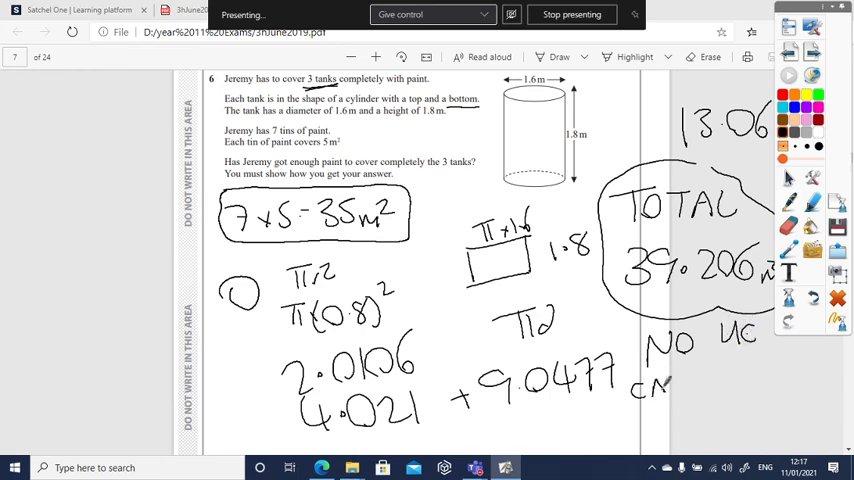